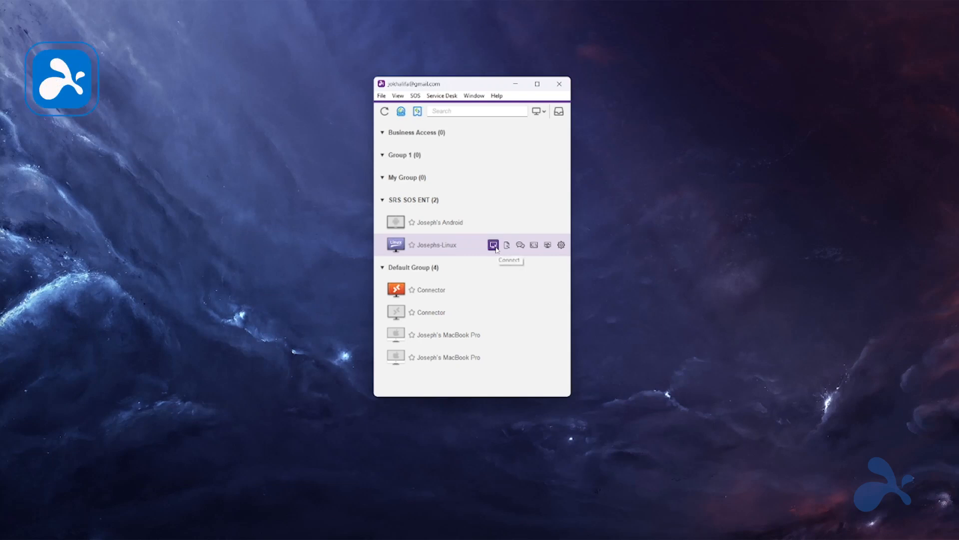
- Connect to the Linux computer in the SRS SOS ENT group, opening its Ubuntu desktop
left_click(492, 245)
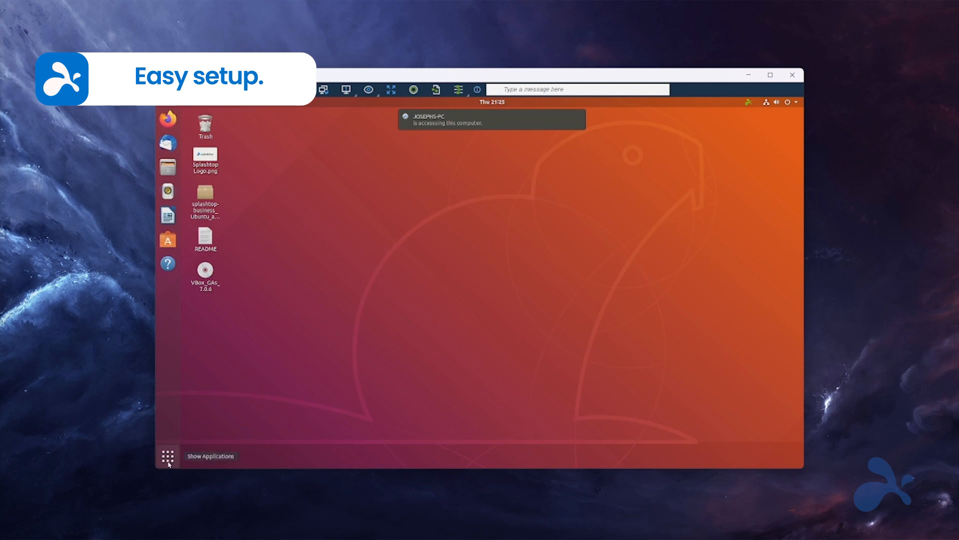
- Show the full applications overview from the remote Ubuntu dock
left_click(167, 456)
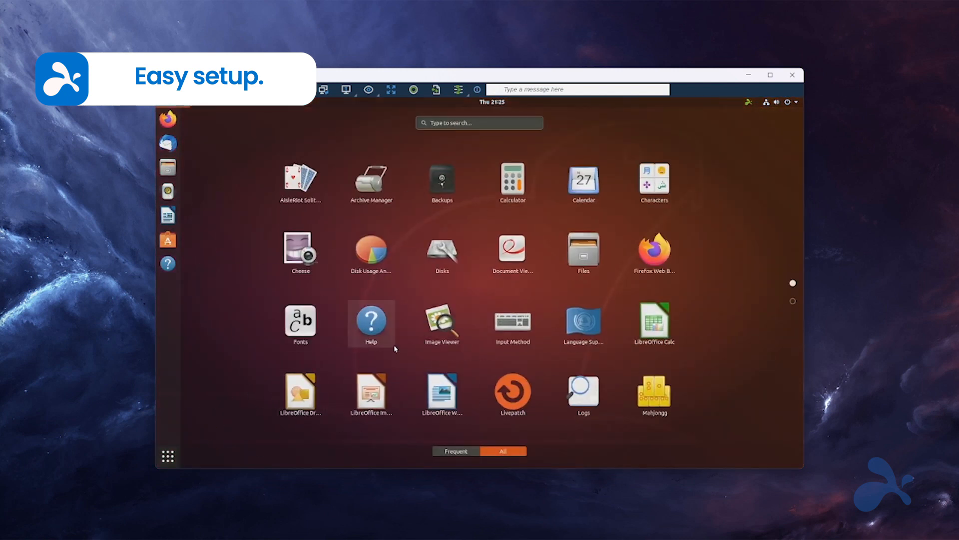